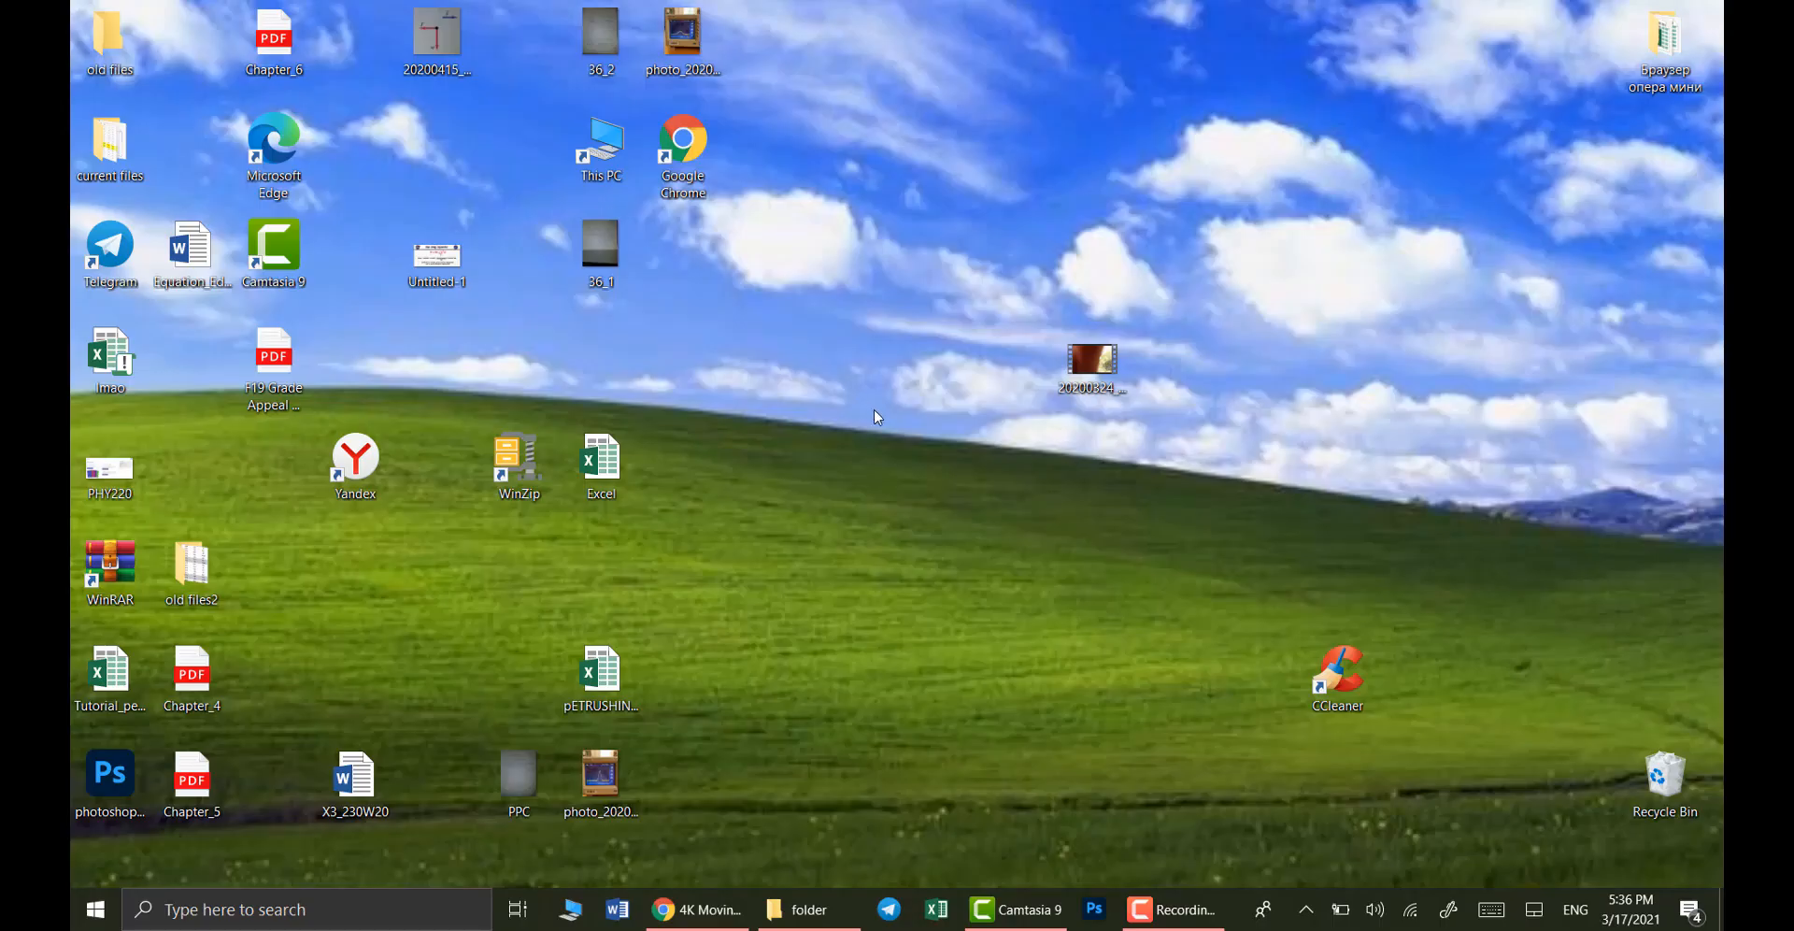
pyautogui.moveTo(1008, 301)
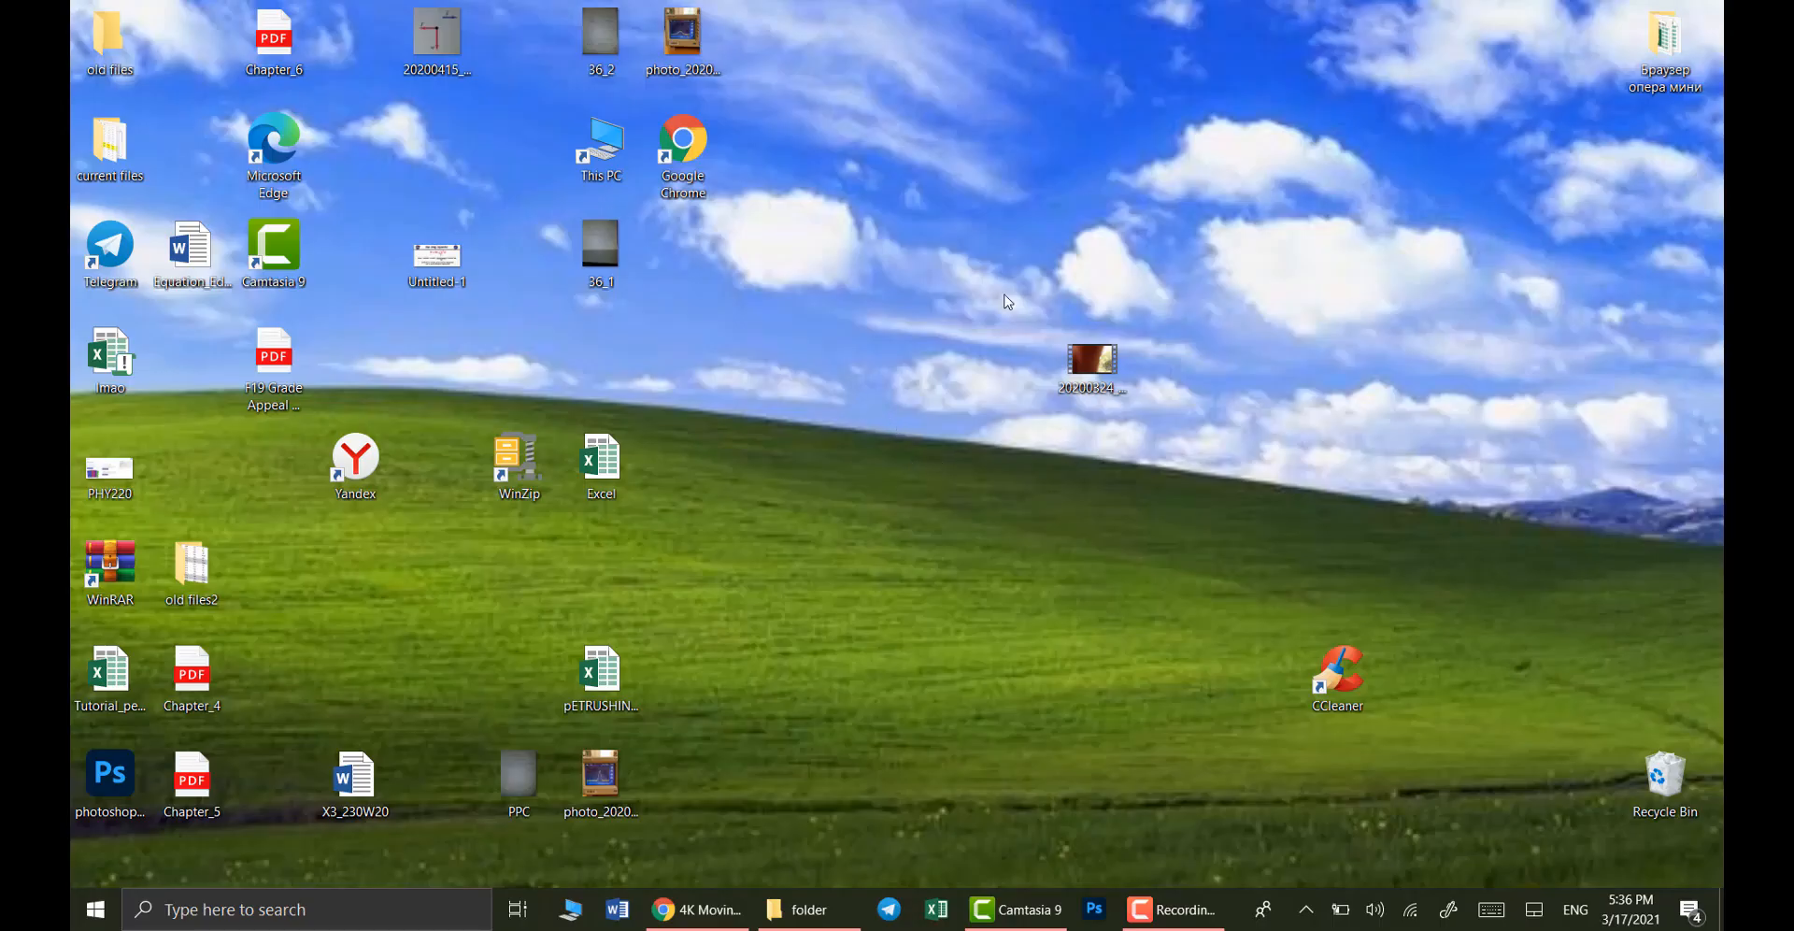
pyautogui.moveTo(813, 409)
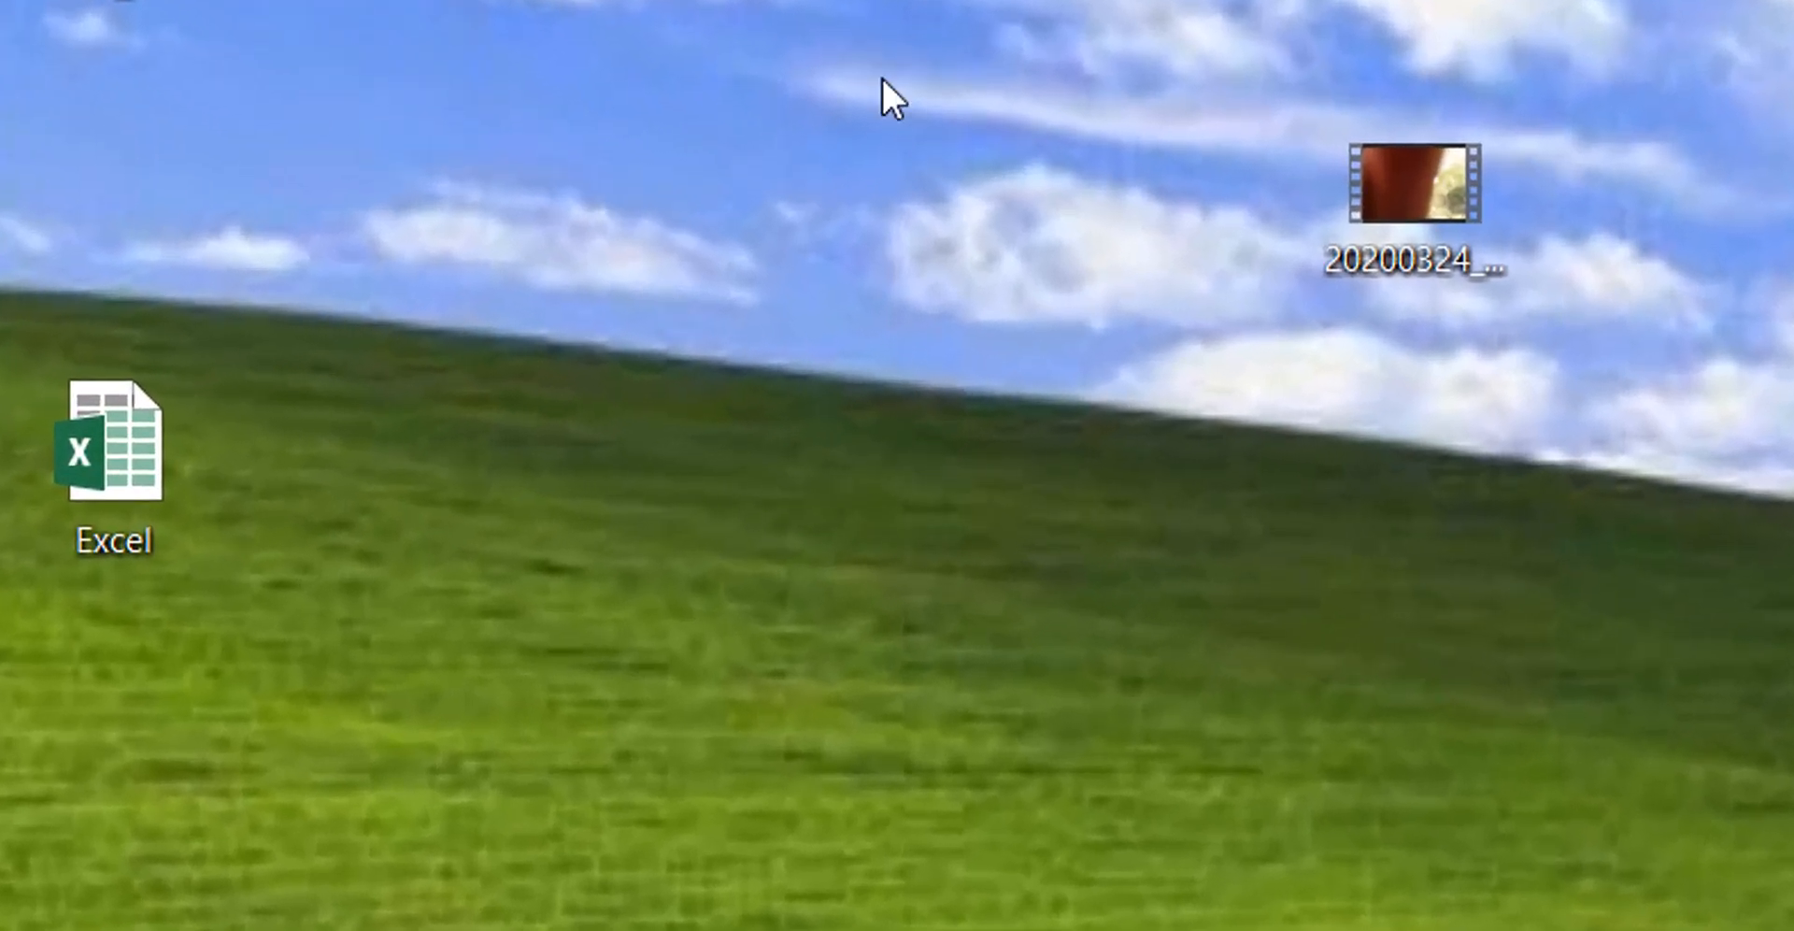
# Uncheck Show desktop icons from the desktop View menu so only the wallpaper remains
pyautogui.rightClick(894, 97)
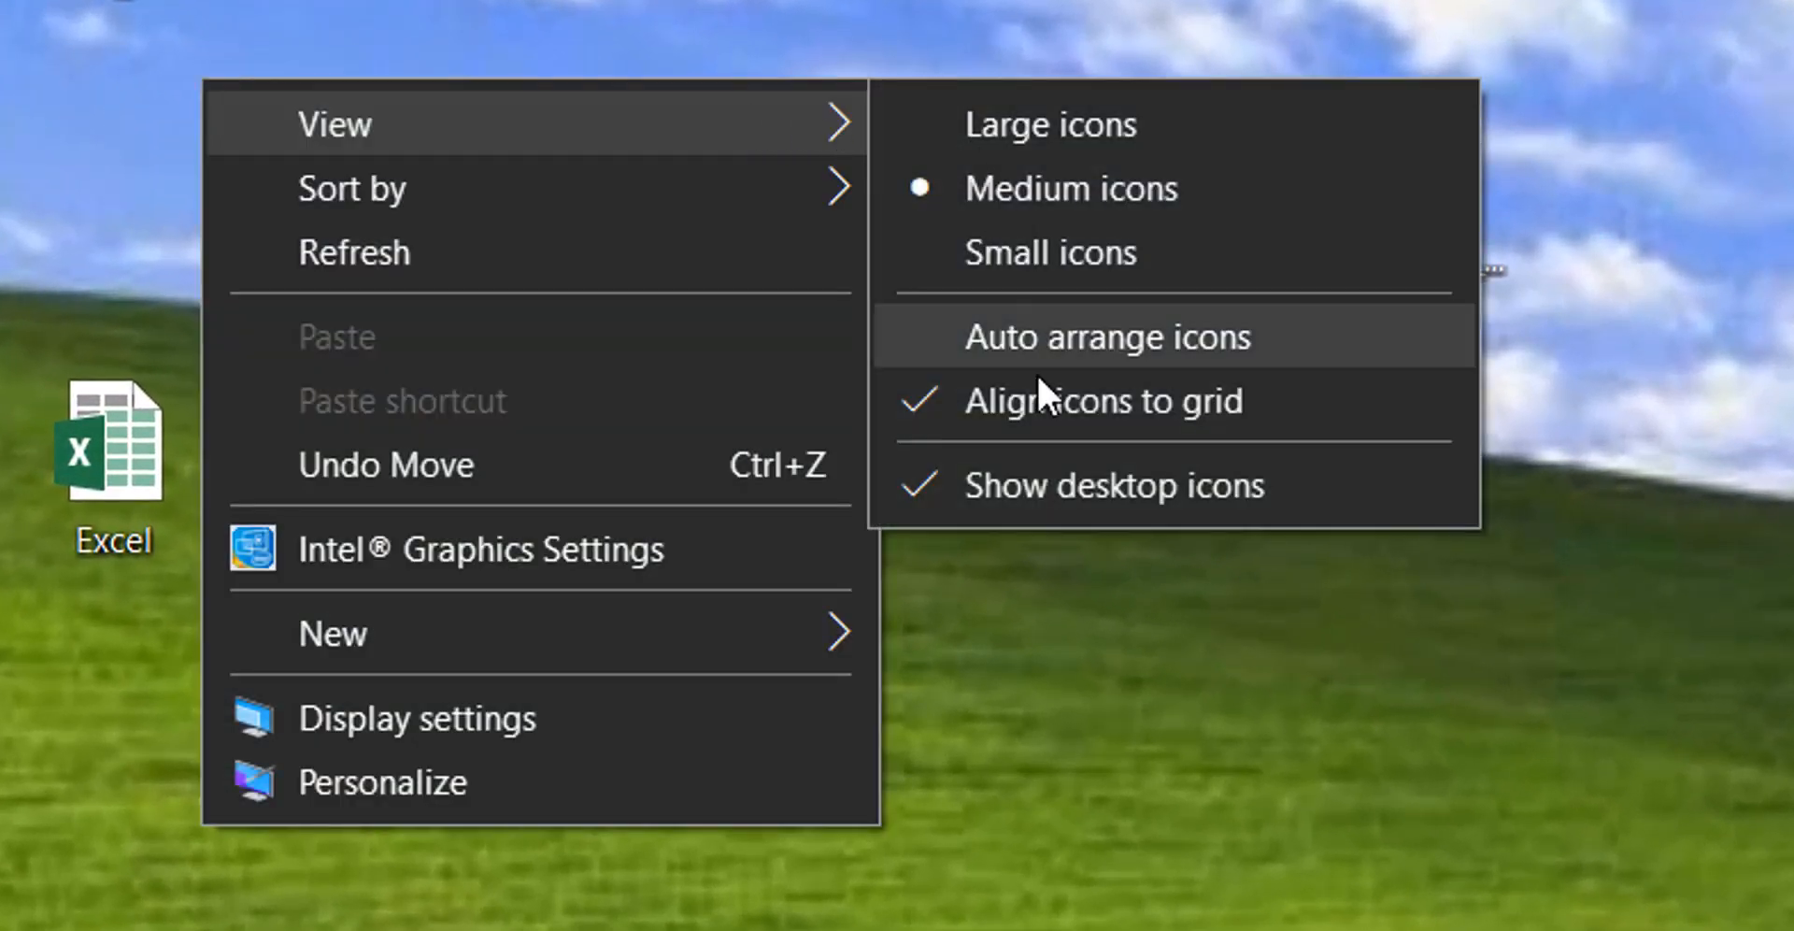
pyautogui.click(1118, 486)
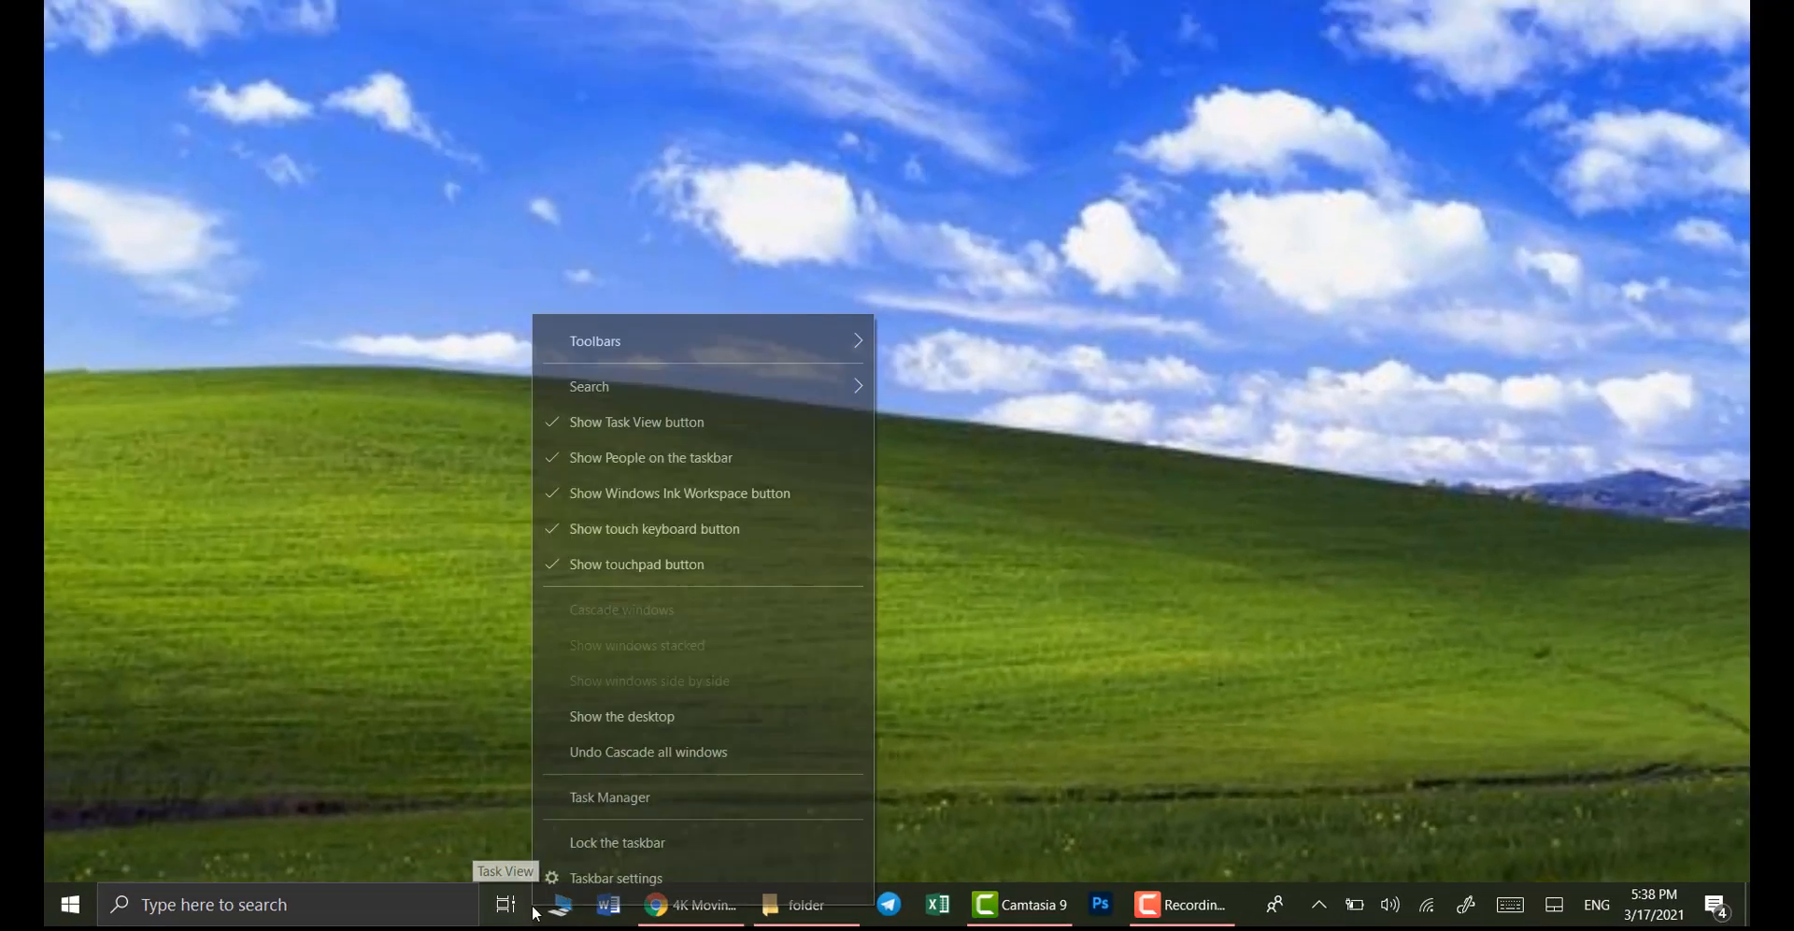
# Turn off the Show Task View button from the taskbar menu
pyautogui.click(615, 878)
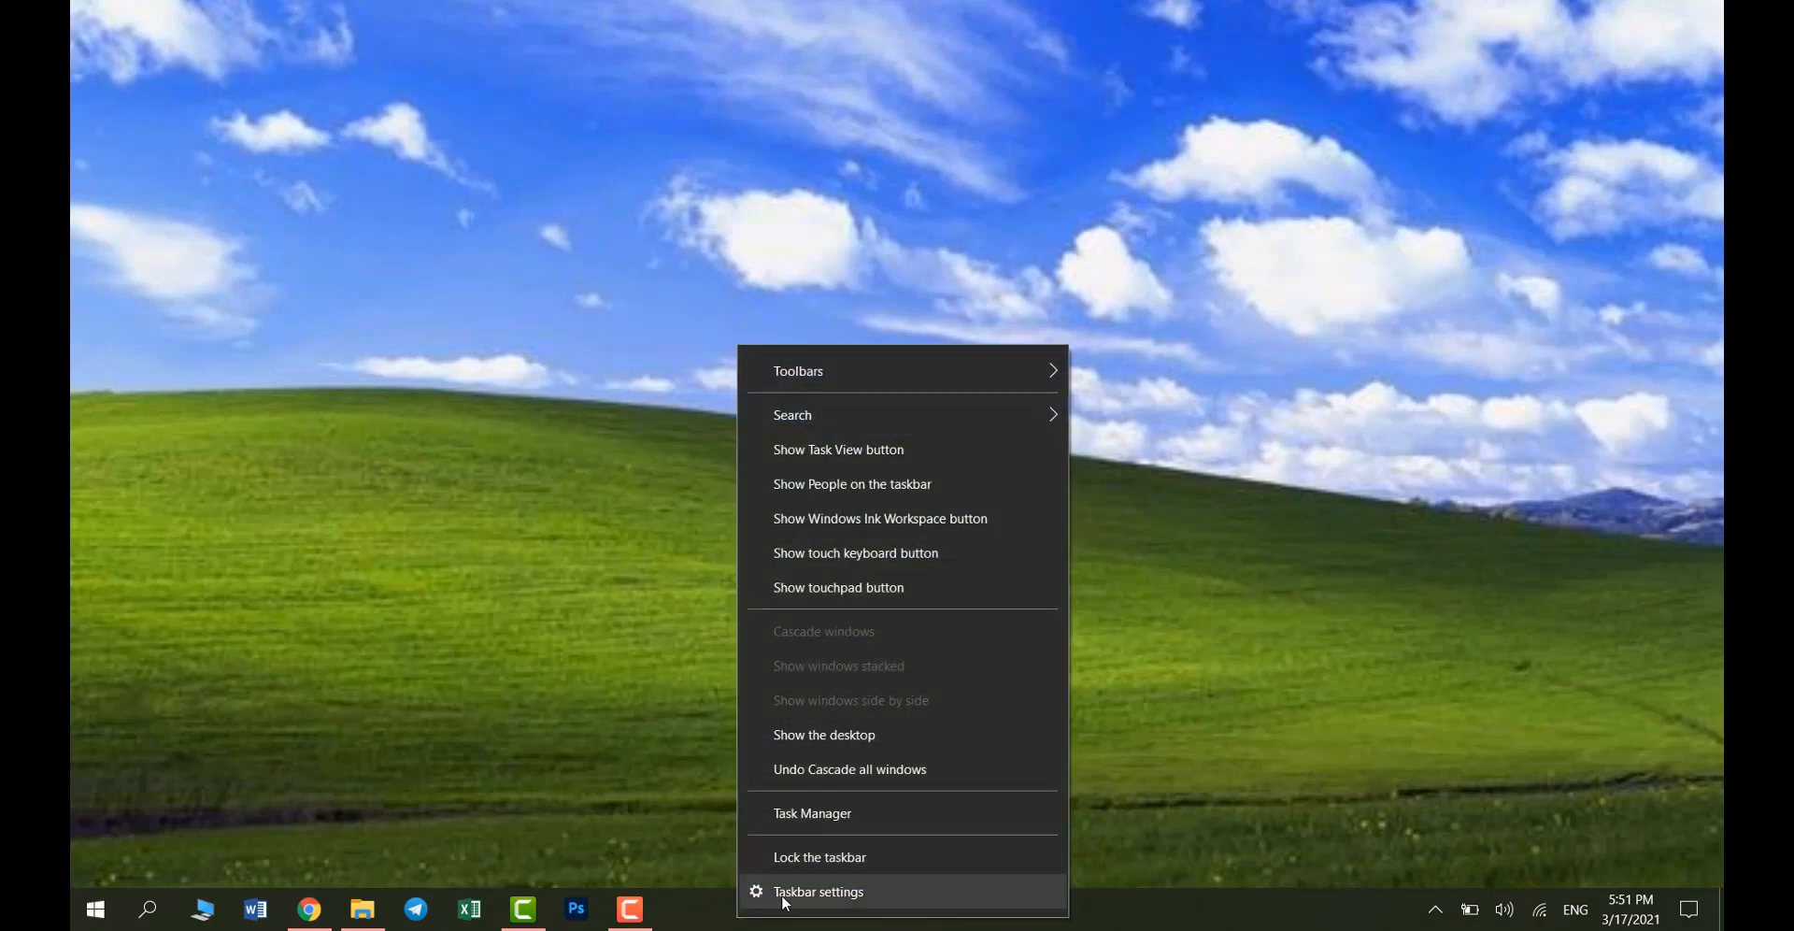
# Switch on Use small taskbar buttons in Taskbar settings for a slimmer taskbar
pyautogui.click(817, 892)
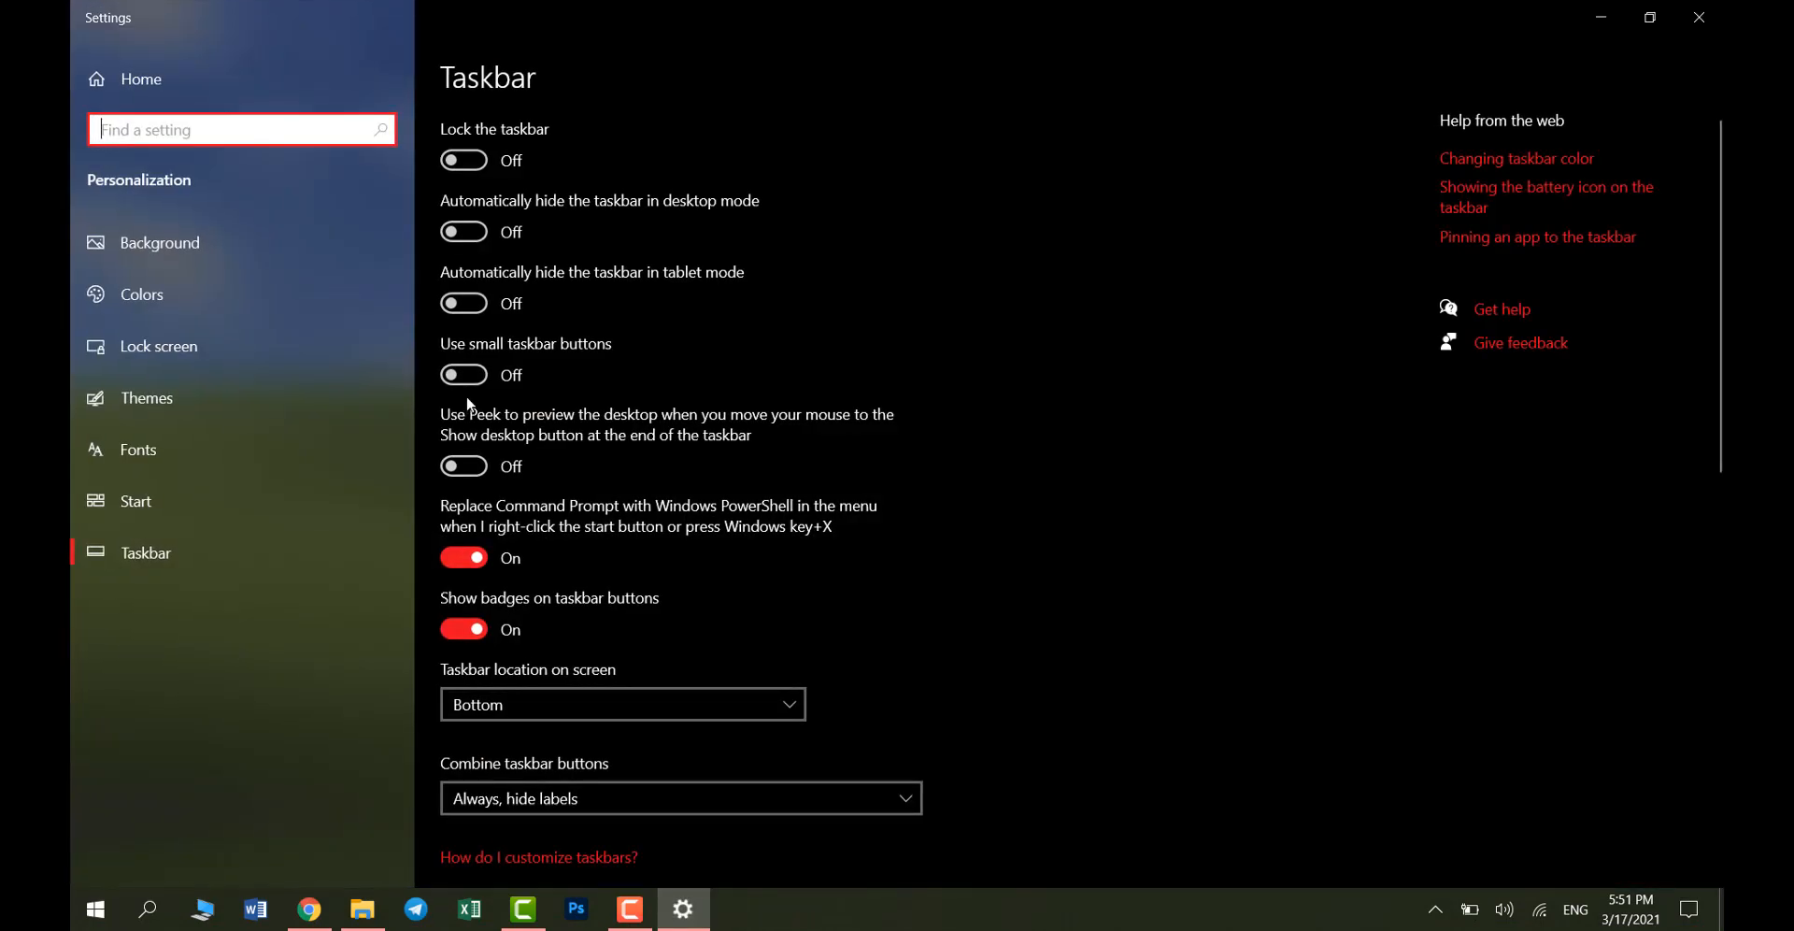
pyautogui.click(463, 374)
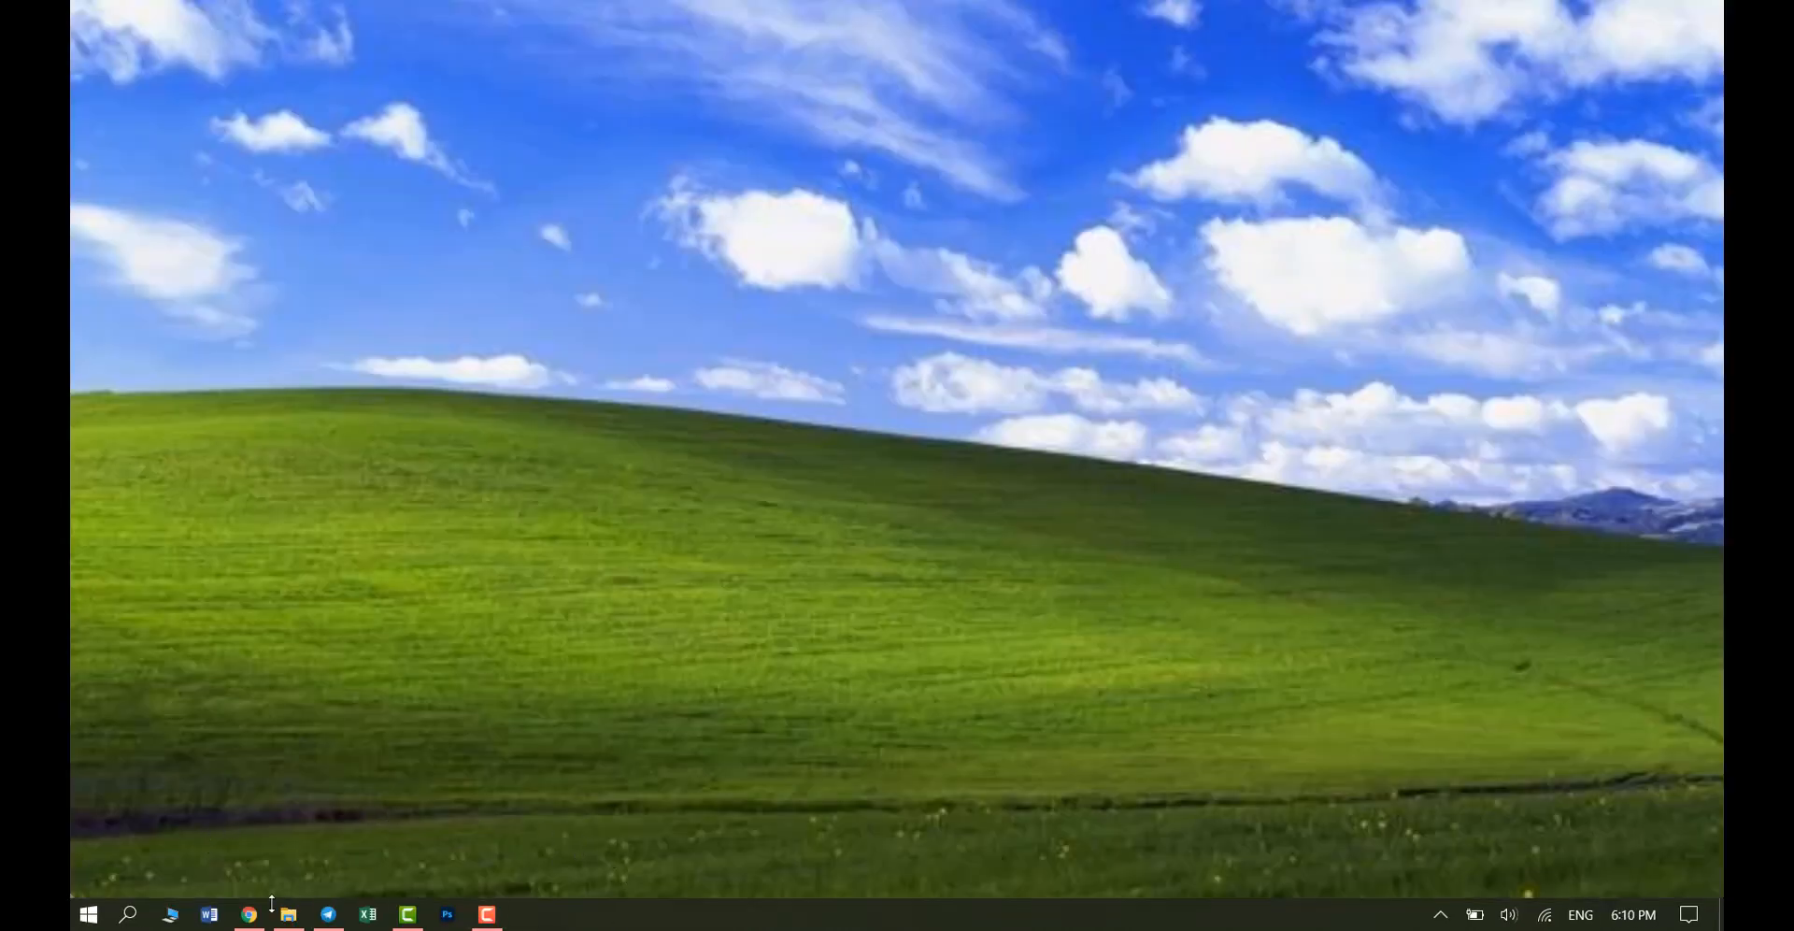
pyautogui.moveTo(762, 856)
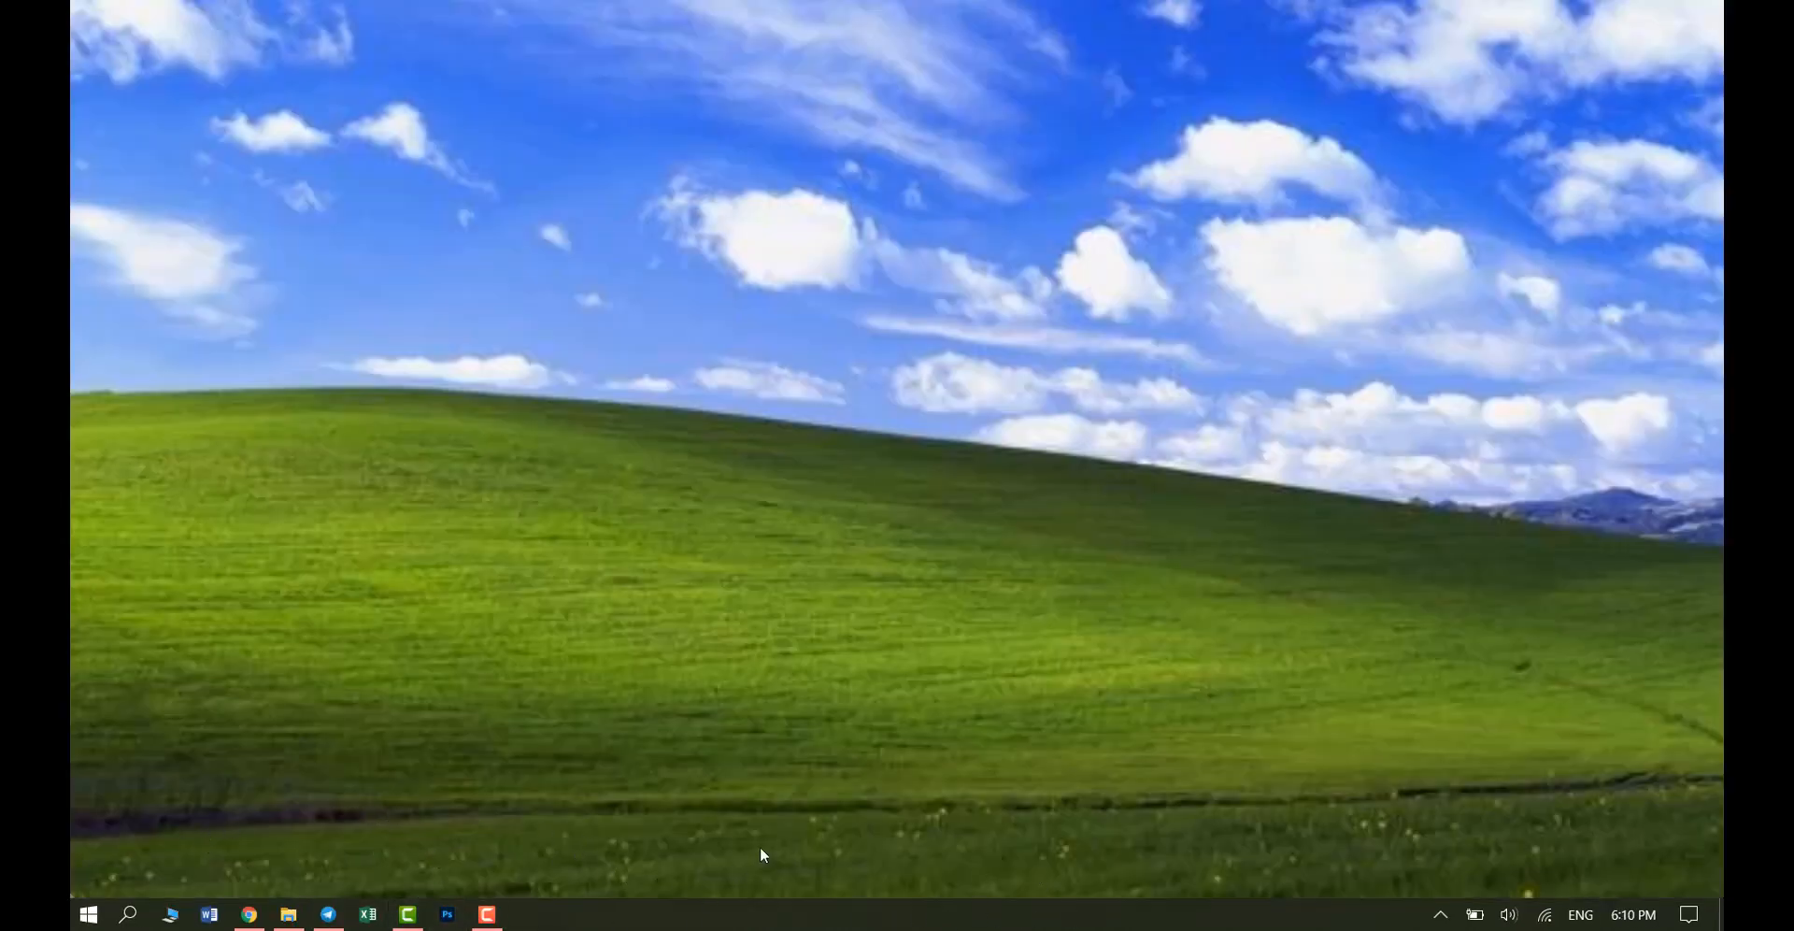
# Add the Links toolbar so the app icons can be dragged to the taskbar's center
pyautogui.rightClick(762, 854)
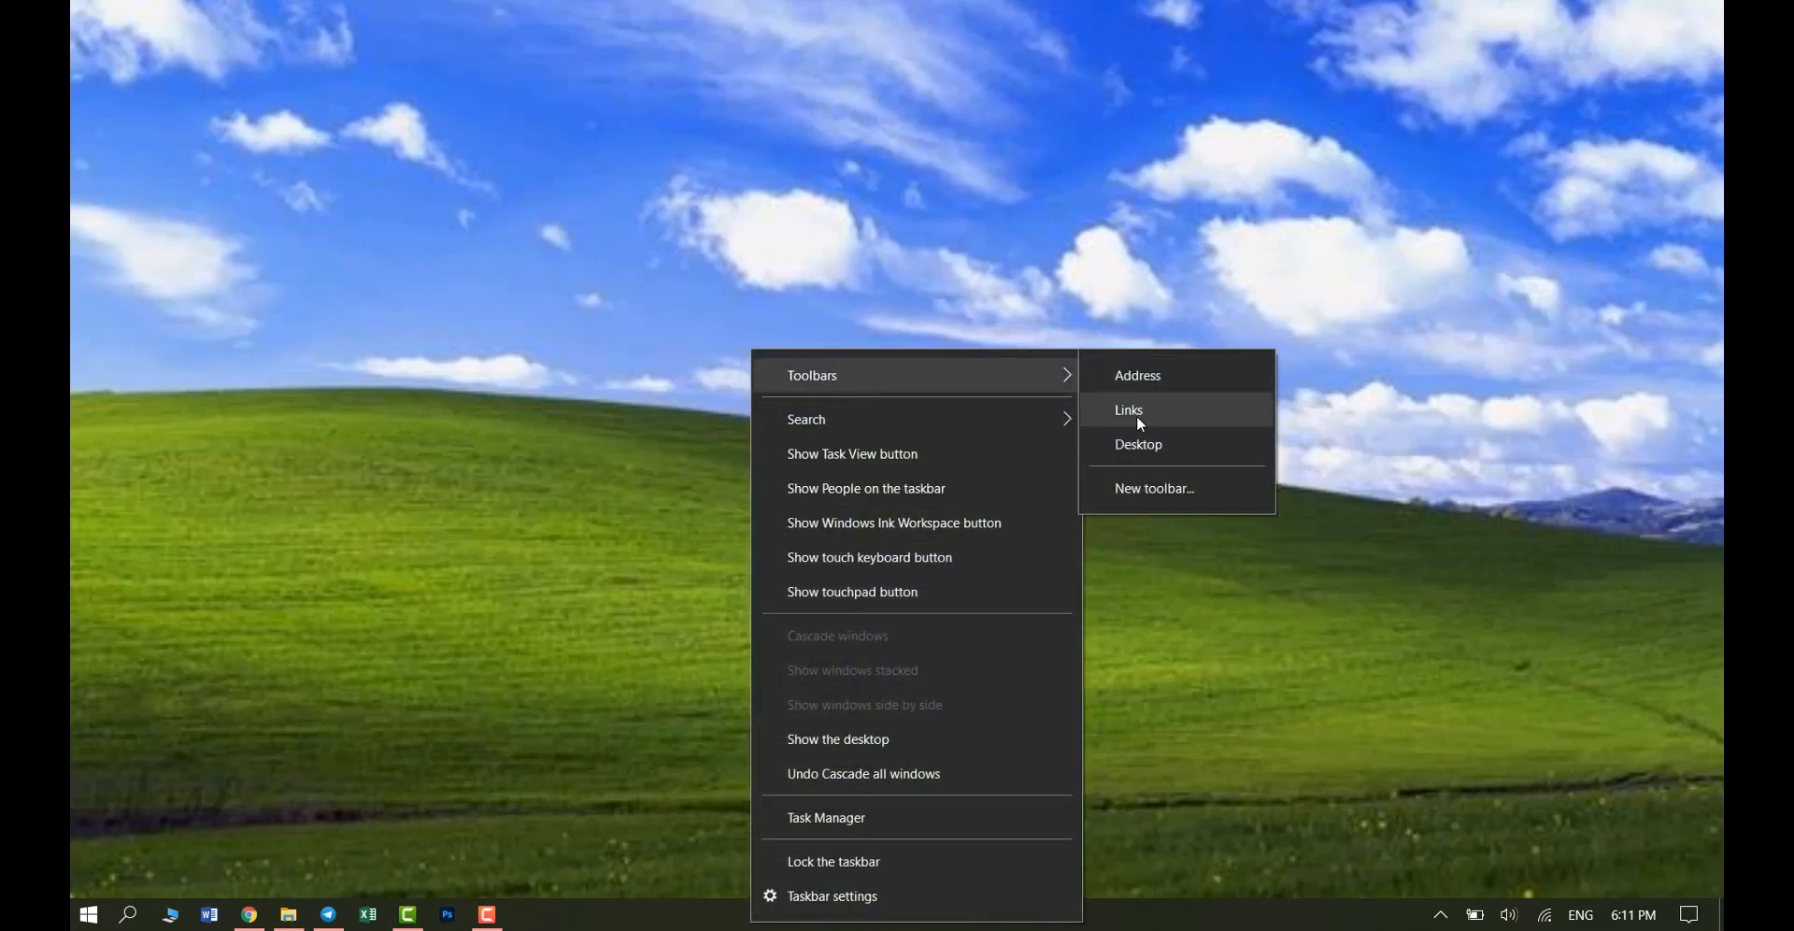
pyautogui.click(1129, 410)
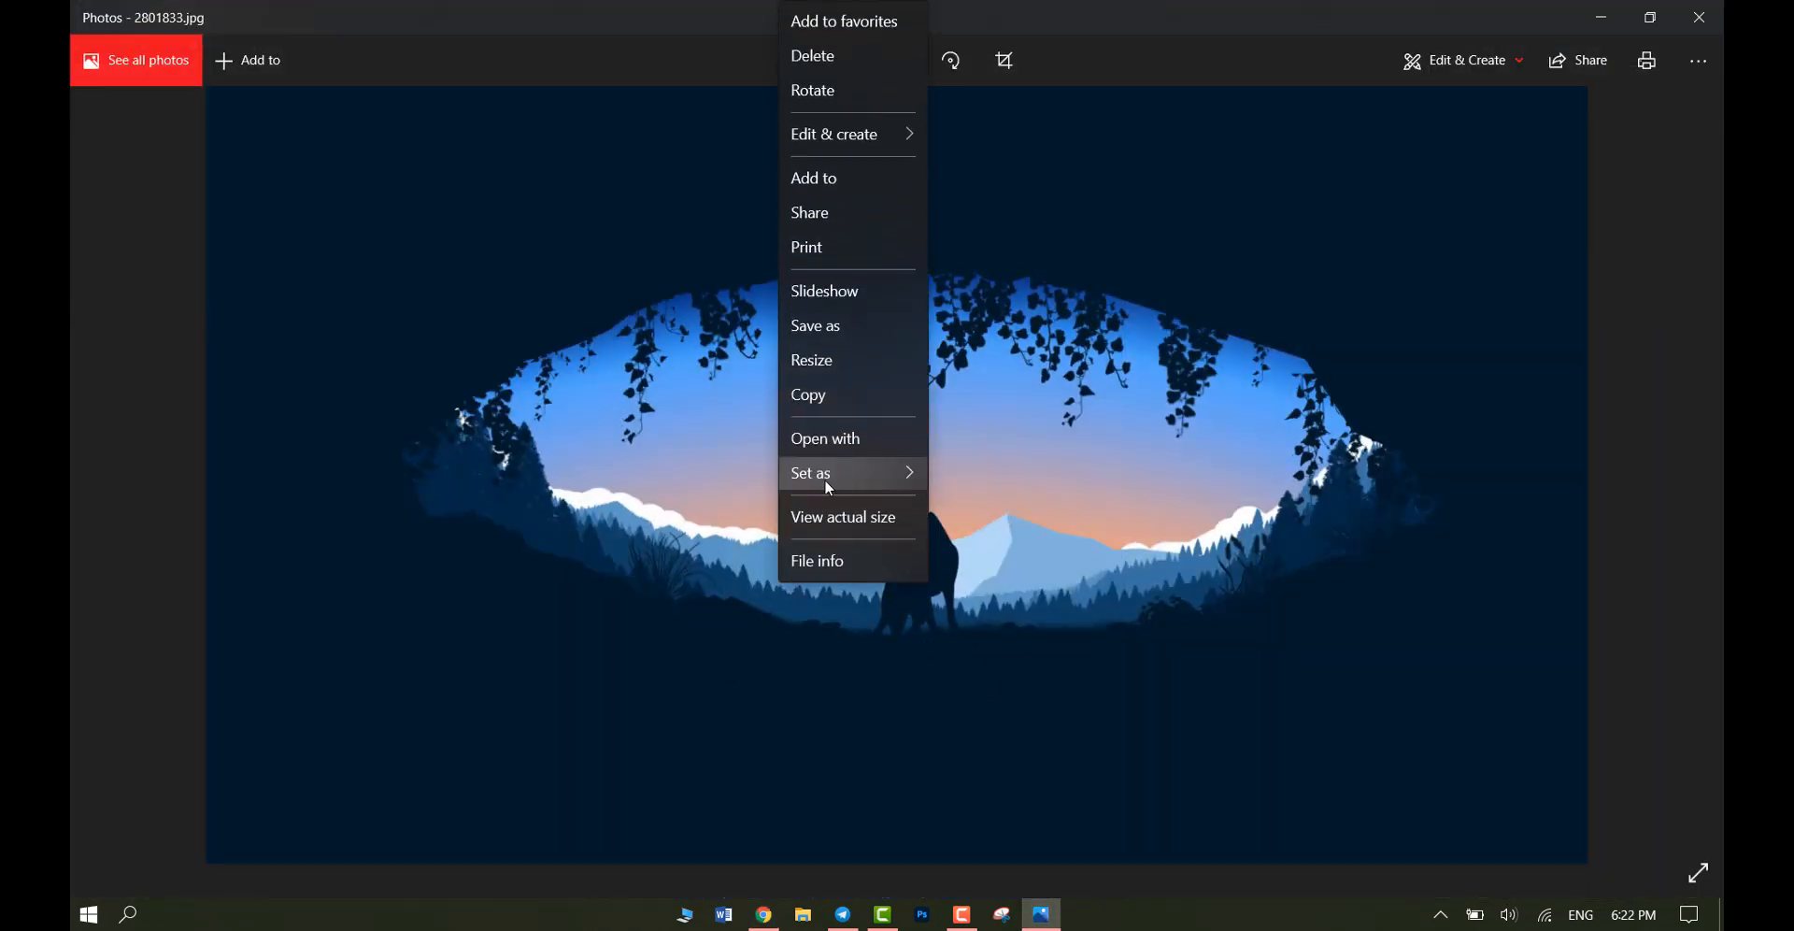
pyautogui.moveTo(810, 473)
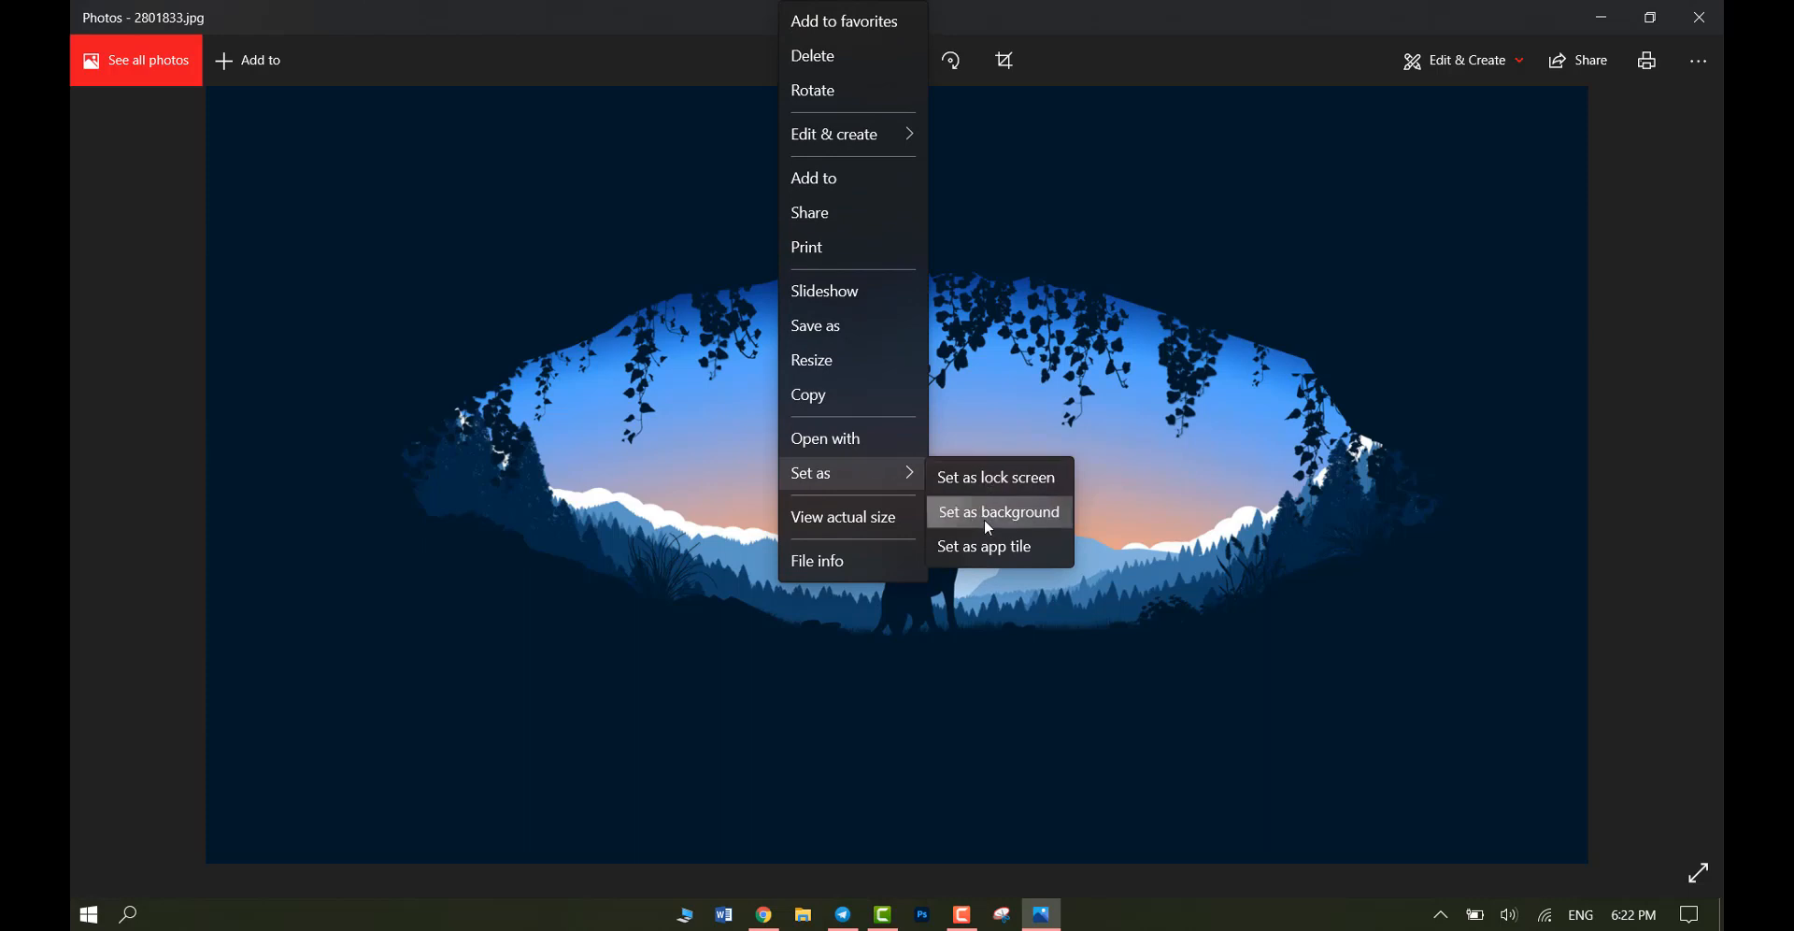
# Set the open wolf-in-cave image as the desktop background from Photos
pyautogui.click(998, 512)
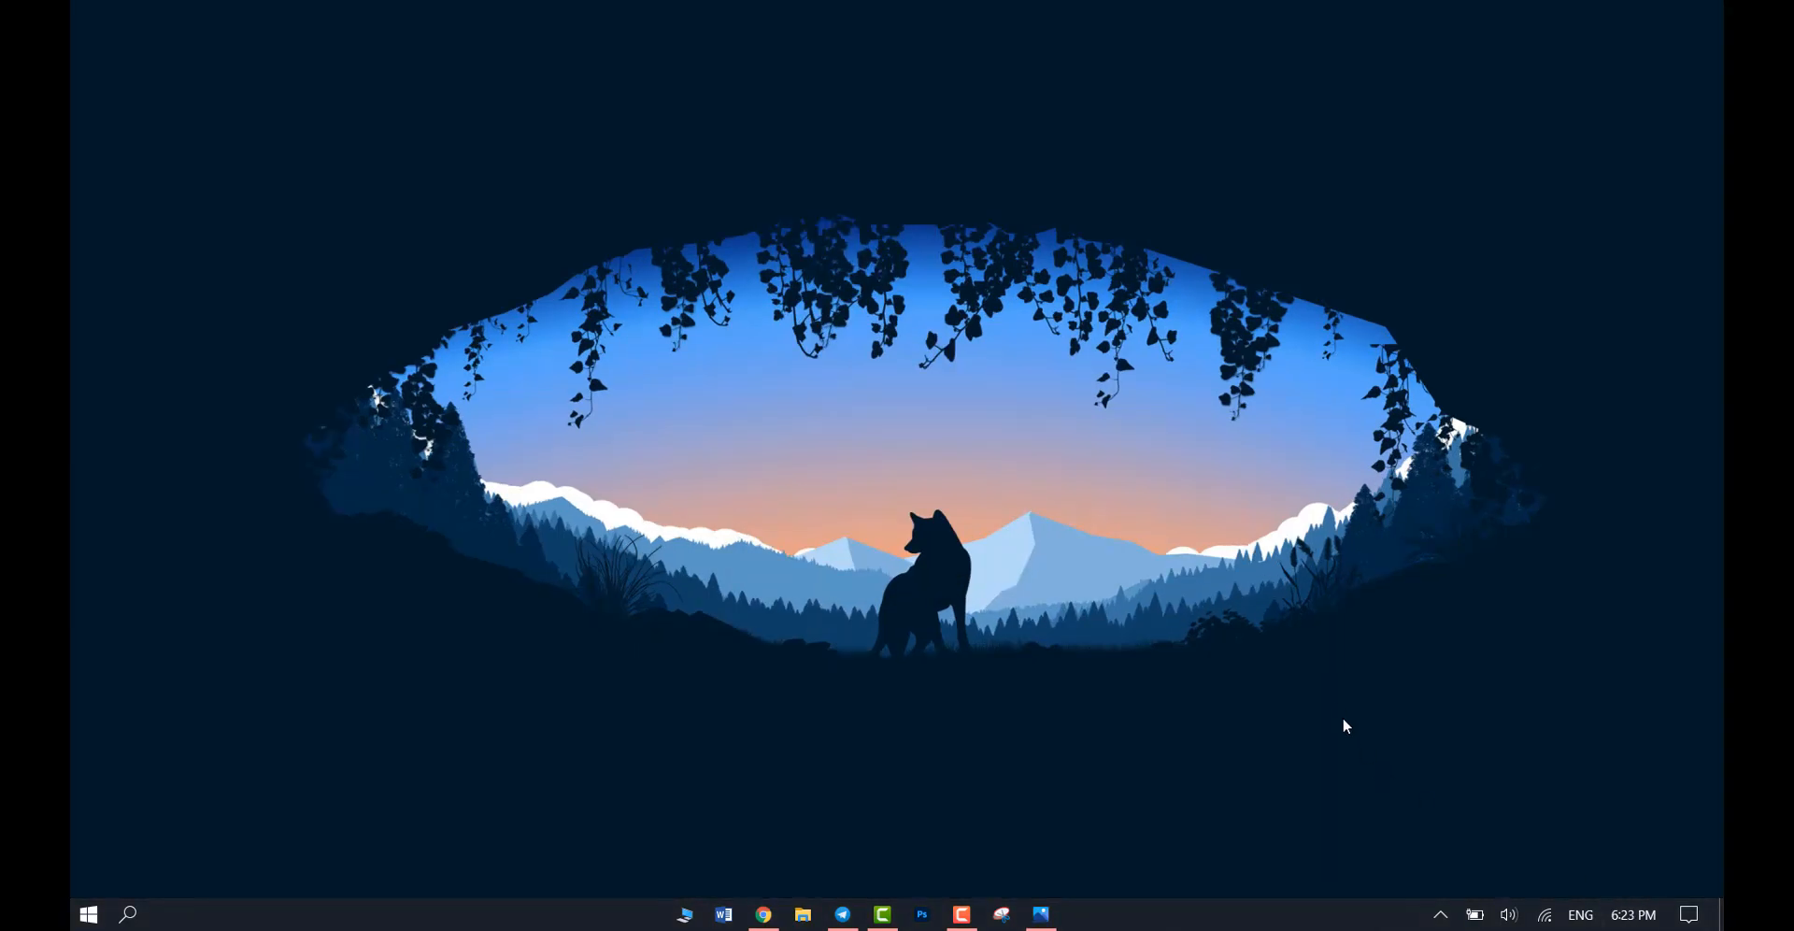
pyautogui.moveTo(1357, 729)
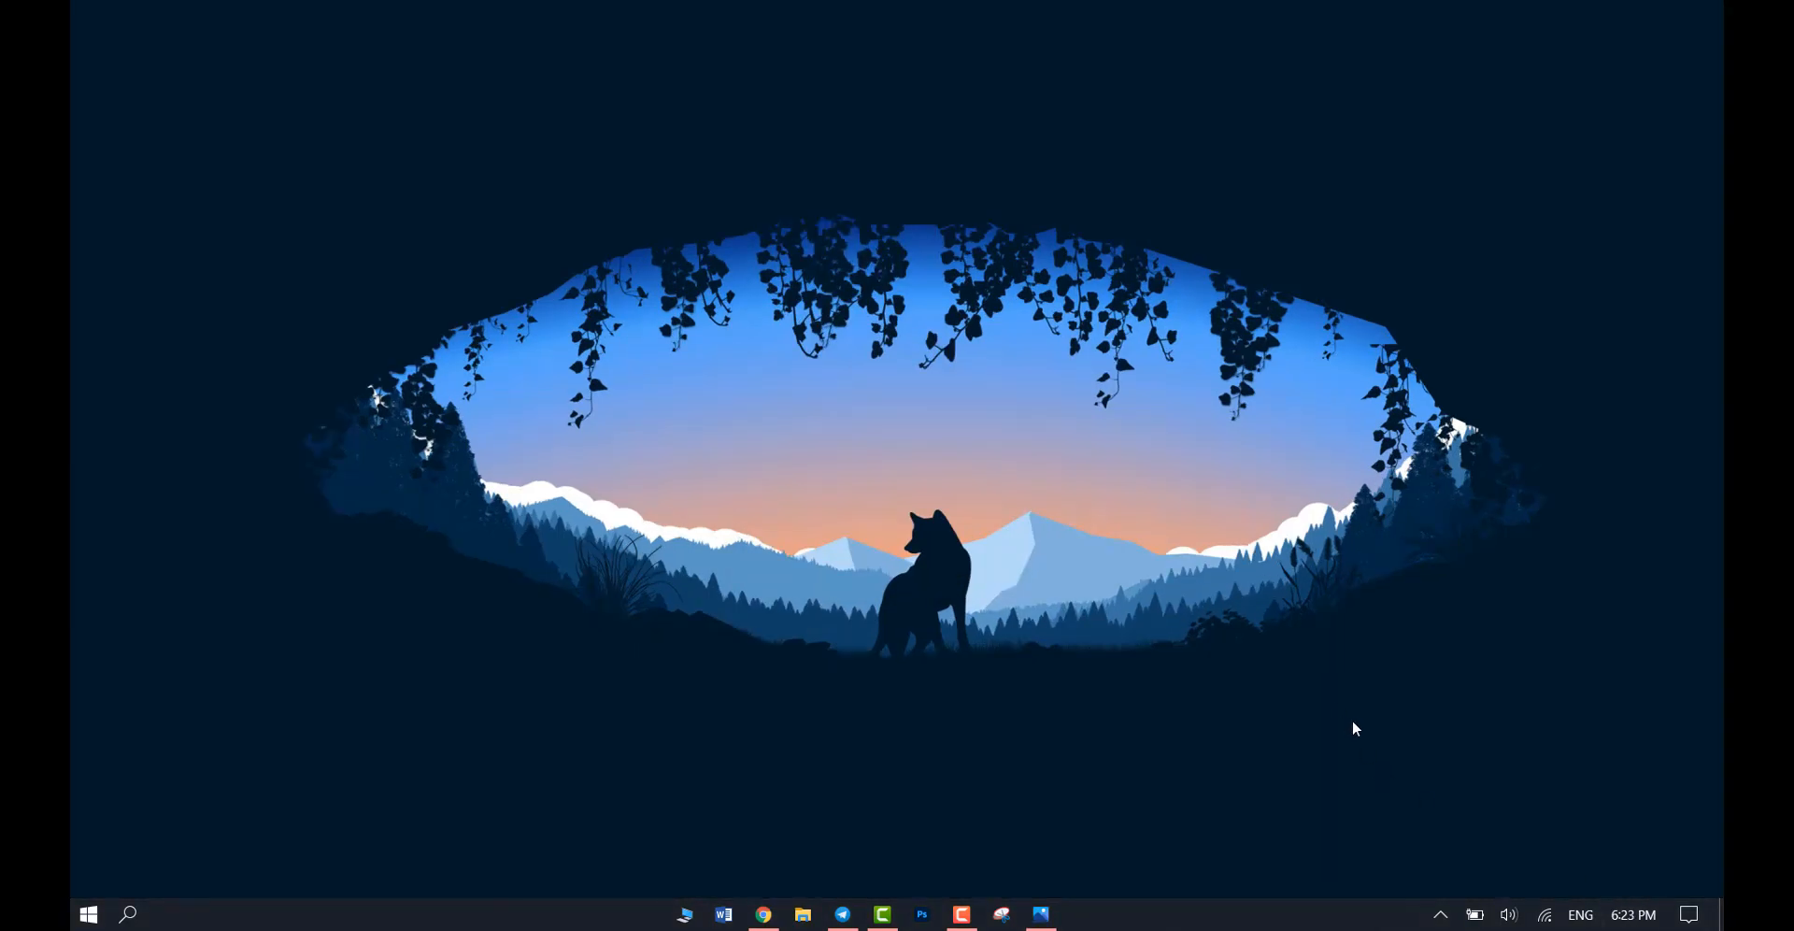